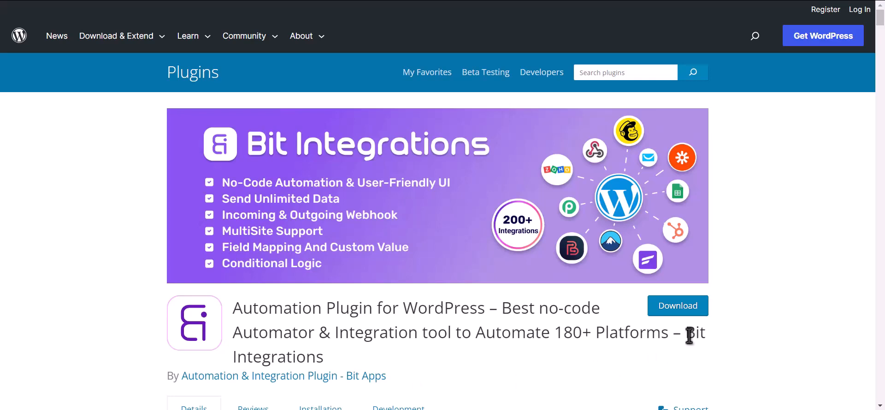
Leave the Bit Integrations WordPress.org listing for the dashboard's Bit Integrations trigger picker
{"action": "double_click", "coordinate": [696, 332]}
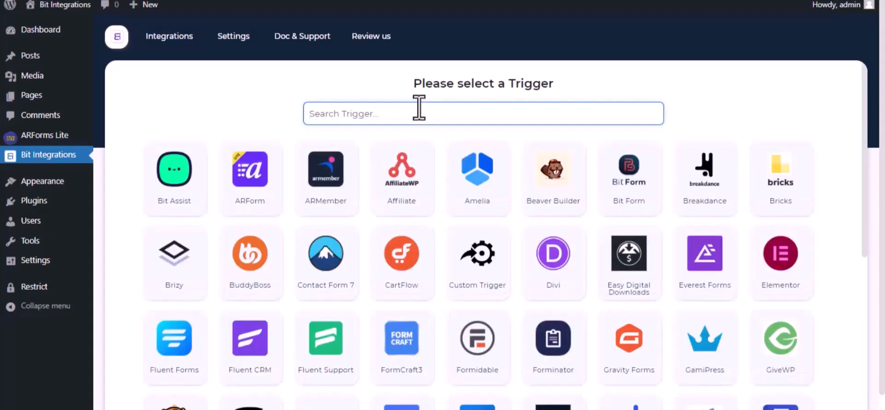
Set ARForm's Contact Form as the integration trigger
{"action": "type", "text": "Arf"}
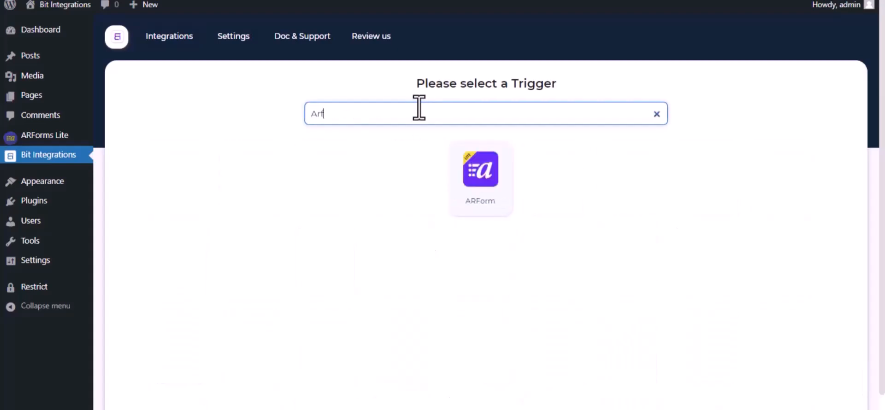
{"action": "left_click", "coordinate": [480, 169]}
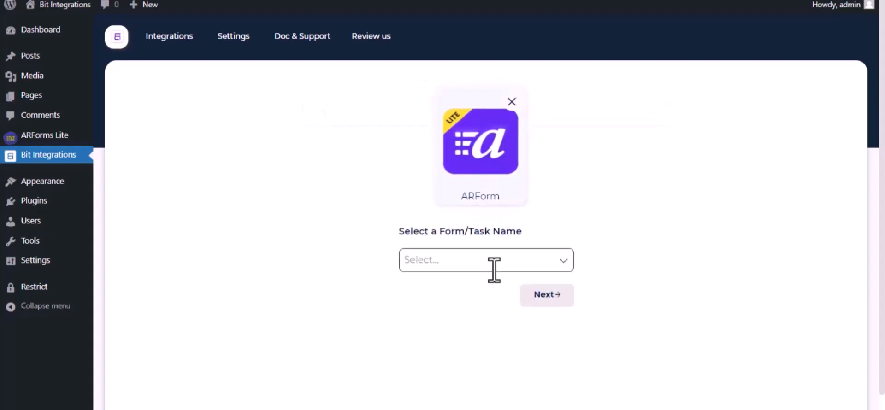
{"action": "left_click", "coordinate": [485, 260]}
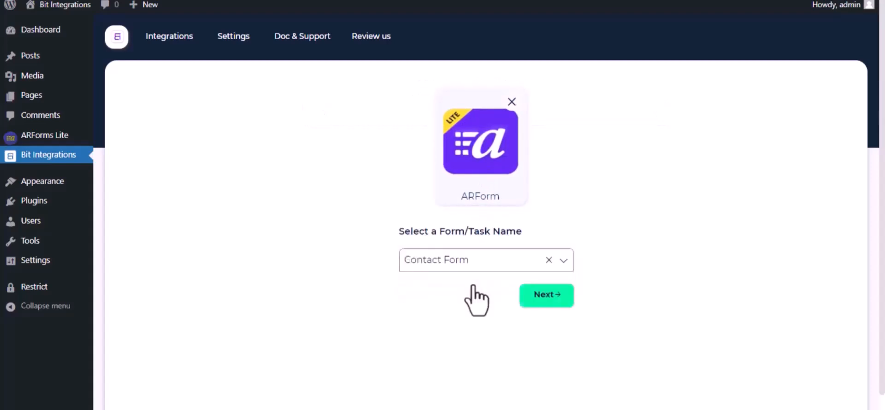
{"action": "mouse_move", "coordinate": [546, 295]}
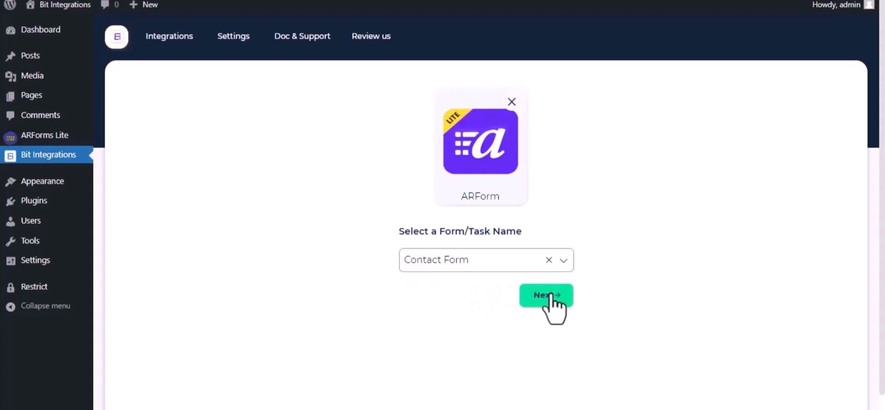
{"action": "left_click", "coordinate": [546, 295]}
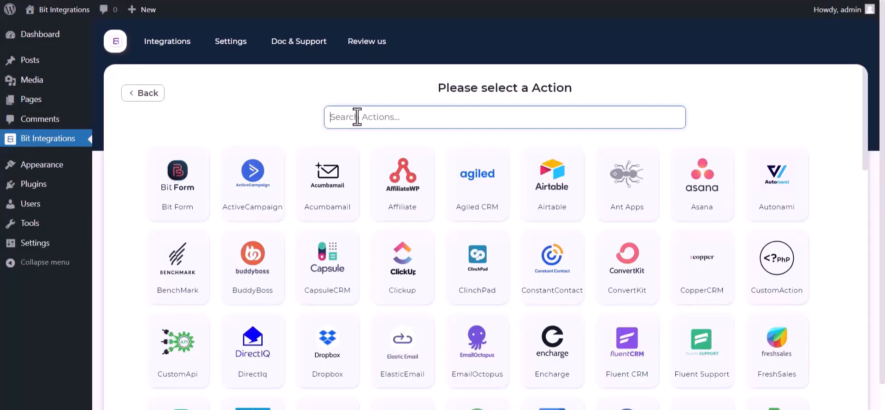
Choose ConvertKit as the action and follow its API token link
{"action": "type", "text": "conv"}
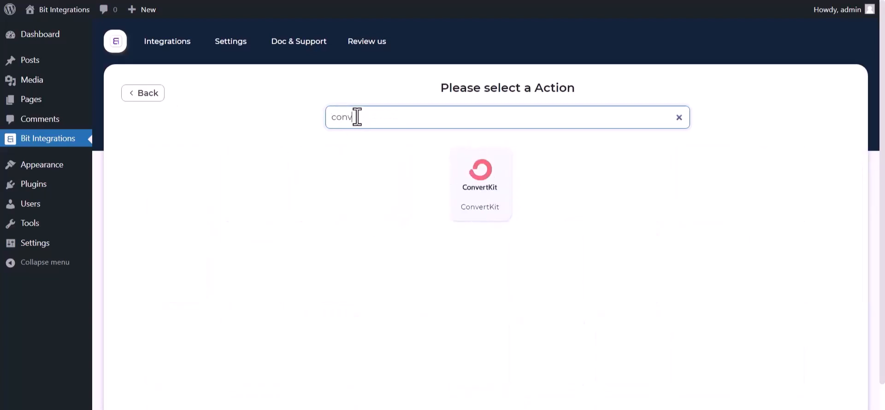
{"action": "left_click", "coordinate": [480, 177]}
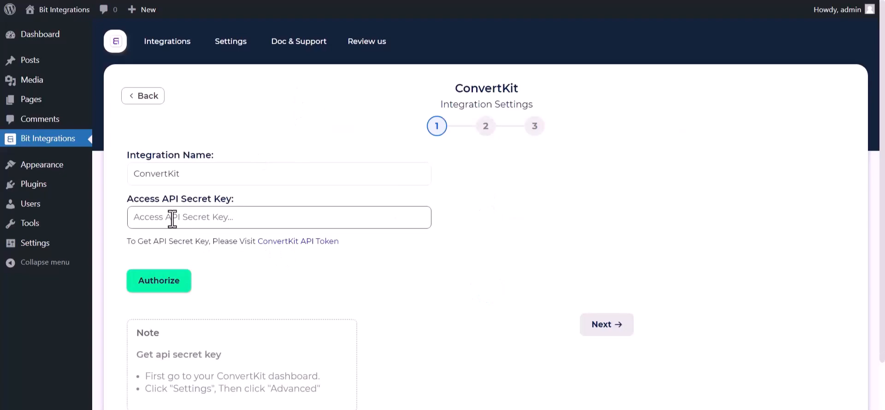
{"action": "mouse_move", "coordinate": [289, 250]}
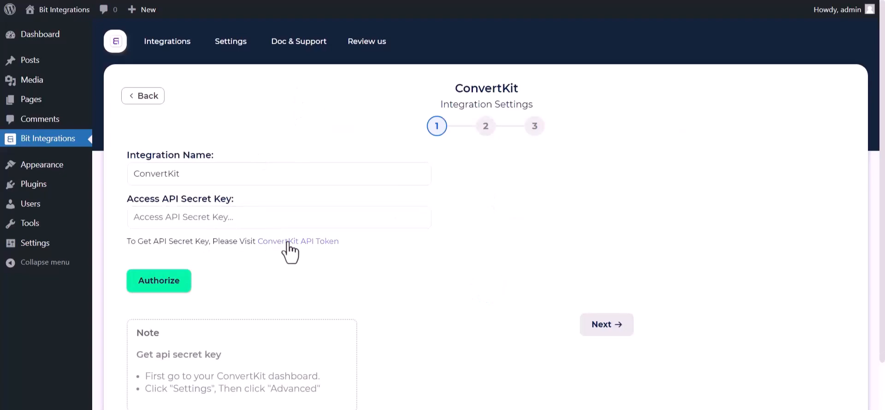
{"action": "left_click", "coordinate": [298, 241]}
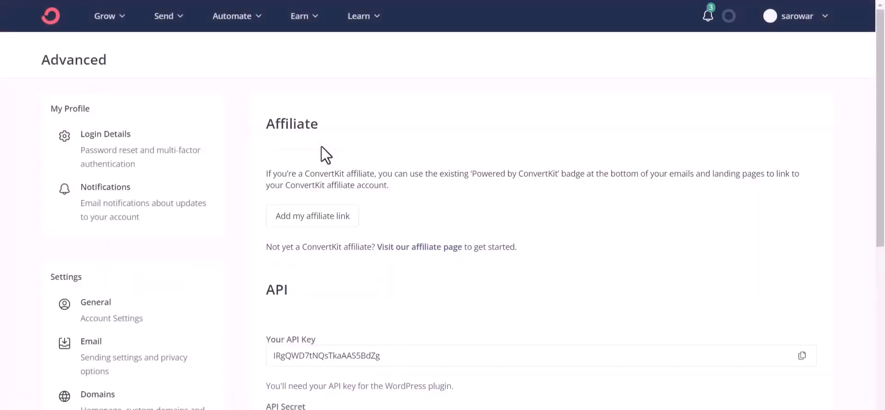
Reveal and copy the API Secret from ConvertKit's Advanced settings
{"action": "scroll", "scroll_direction": "down", "scroll_amount": 3}
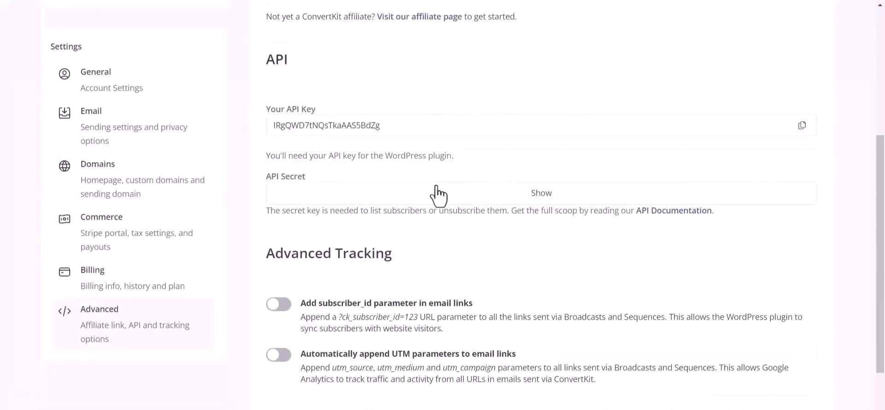
{"action": "mouse_move", "coordinate": [274, 62]}
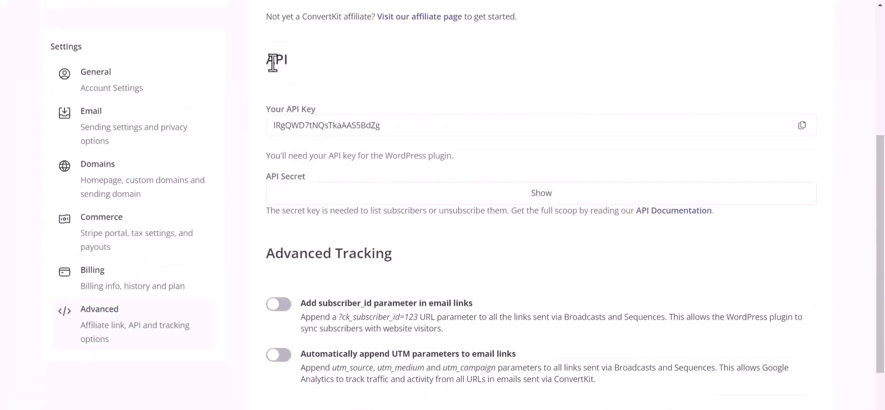
{"action": "left_click", "coordinate": [540, 193]}
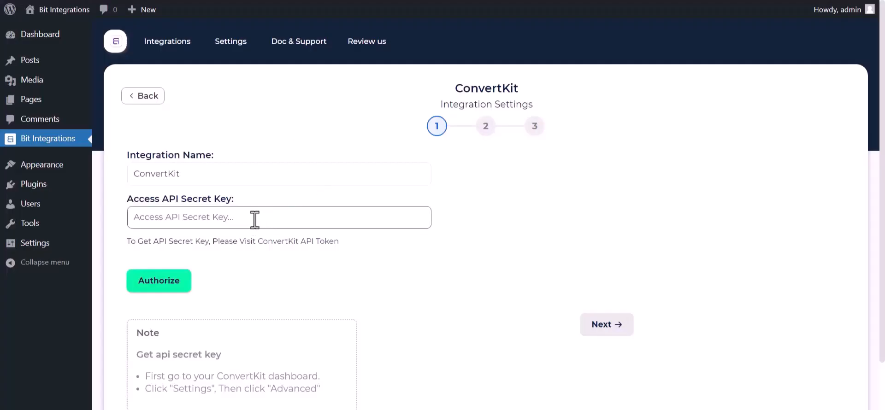
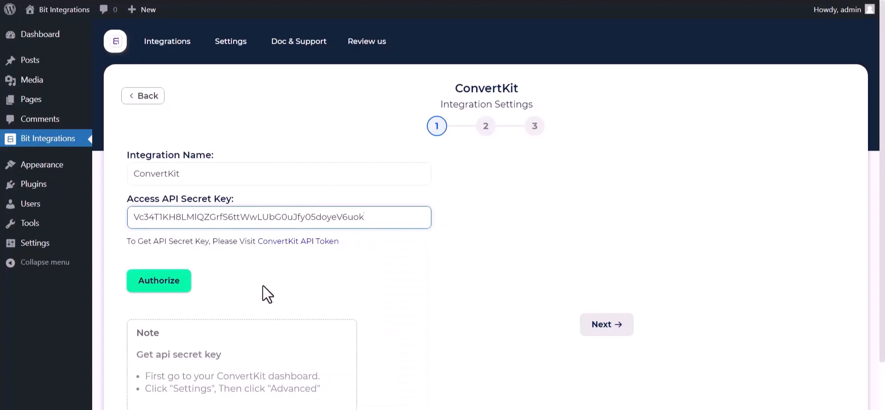
Authorize ConvertKit with the pasted API secret key and continue to mapping
{"action": "left_click", "coordinate": [158, 281]}
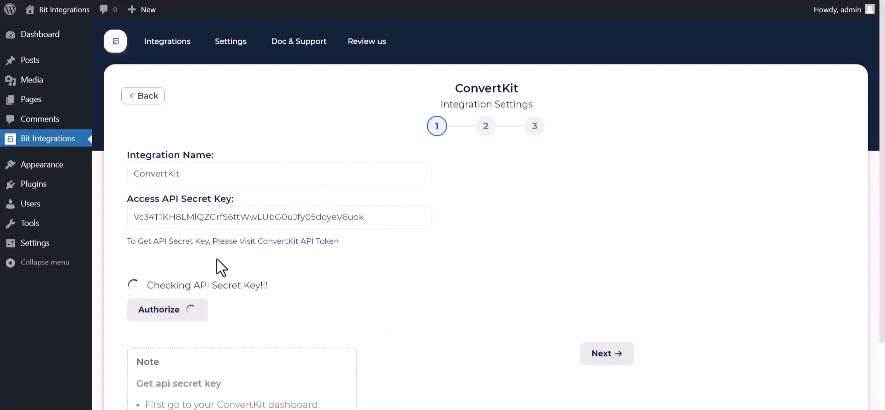
{"action": "left_click", "coordinate": [167, 310]}
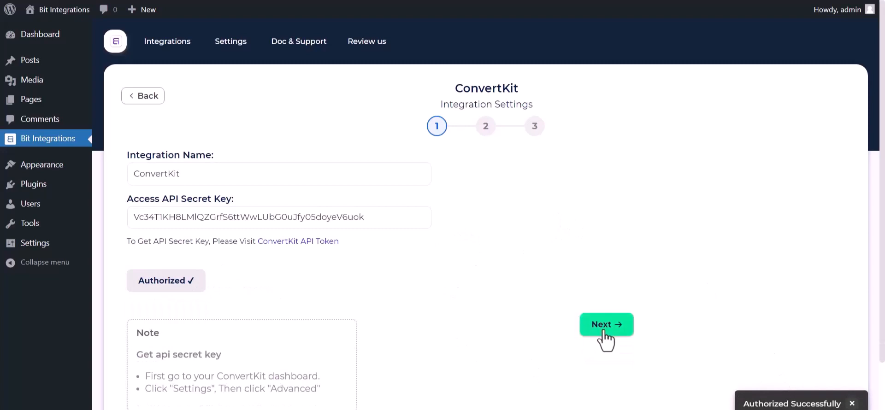
{"action": "left_click", "coordinate": [606, 324]}
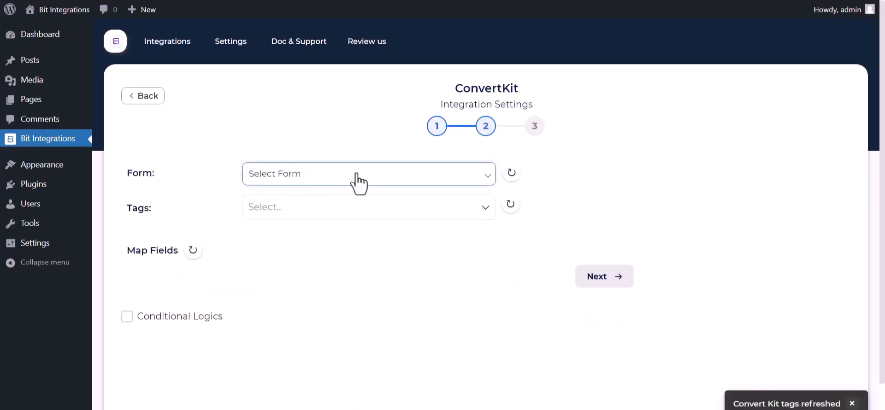
Target the Bit Integrations ConvertKit form with tag1–tag4 and map First Name
{"action": "left_click", "coordinate": [367, 173]}
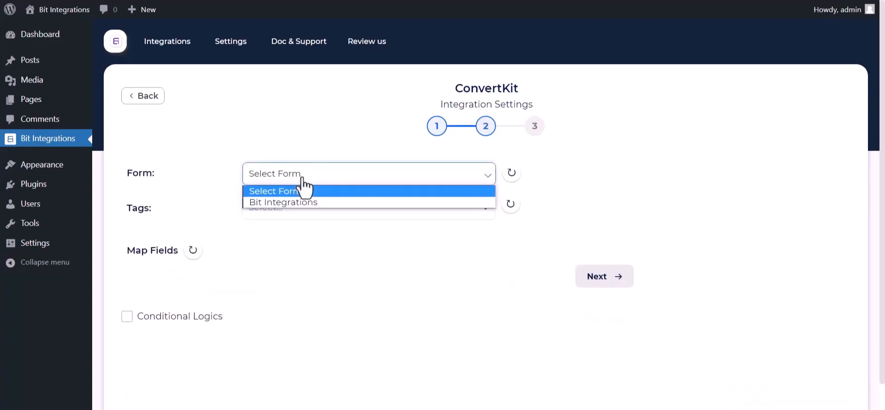
{"action": "left_click", "coordinate": [284, 202]}
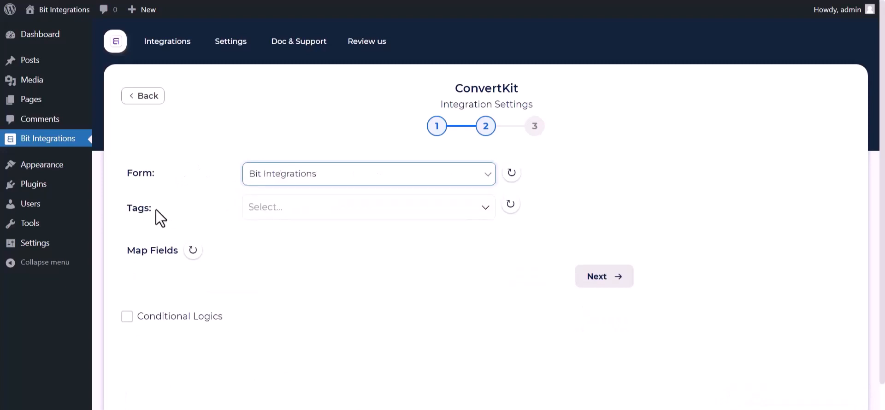
{"action": "left_click", "coordinate": [367, 207]}
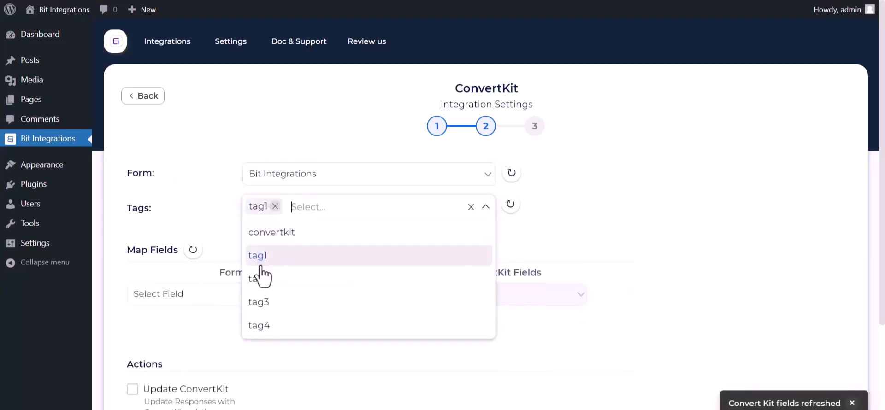
{"action": "left_click", "coordinate": [257, 277]}
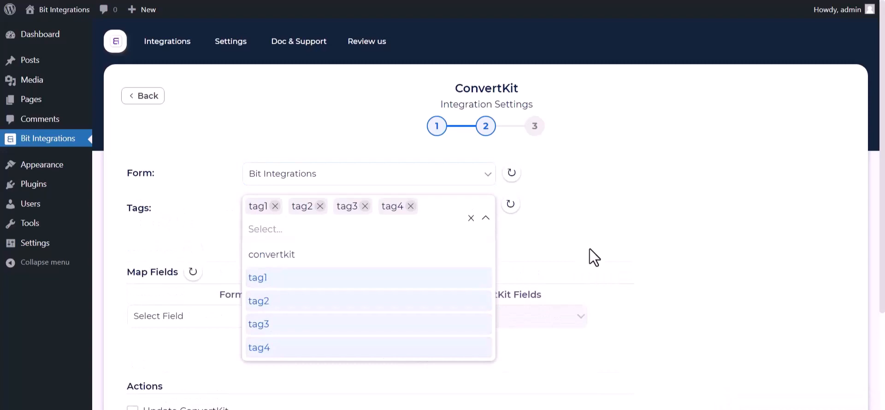
{"action": "left_click", "coordinate": [484, 219]}
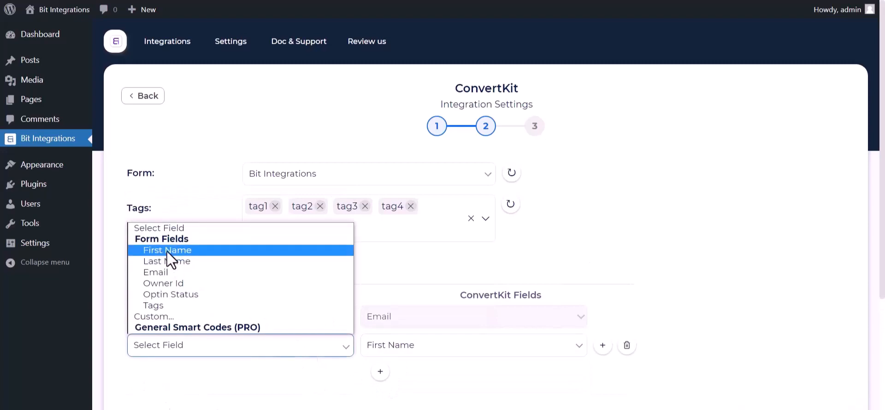
{"action": "left_click", "coordinate": [168, 250]}
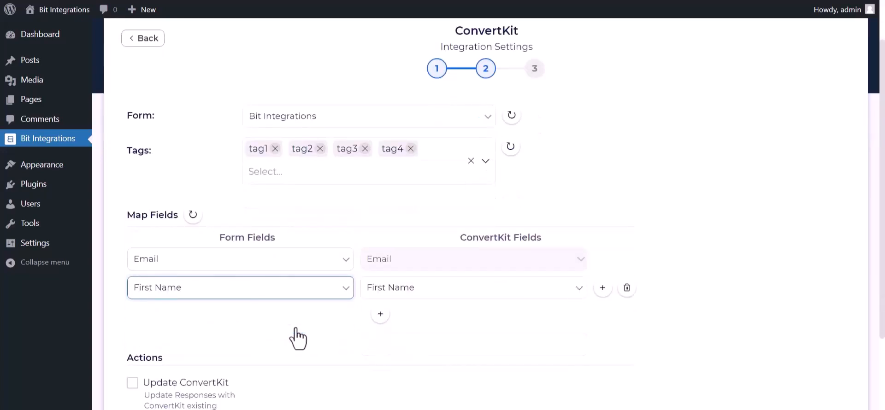
Leave conditional logic off, advance to the final step and Finish & Save
{"action": "scroll", "scroll_direction": "down", "scroll_amount": 3}
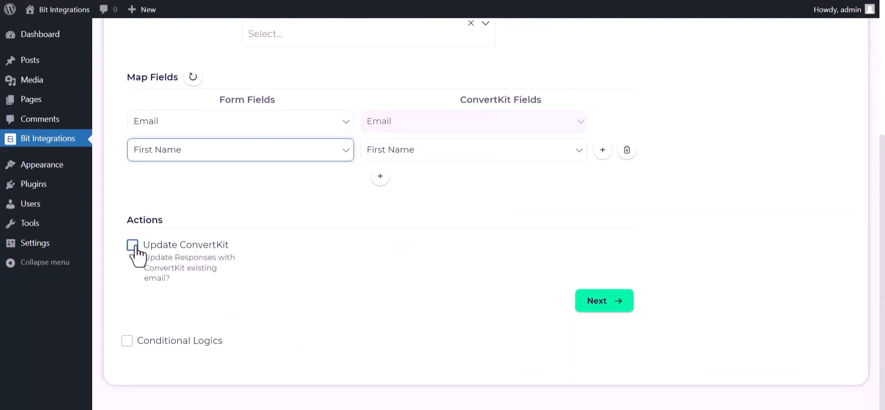
{"action": "mouse_move", "coordinate": [181, 356]}
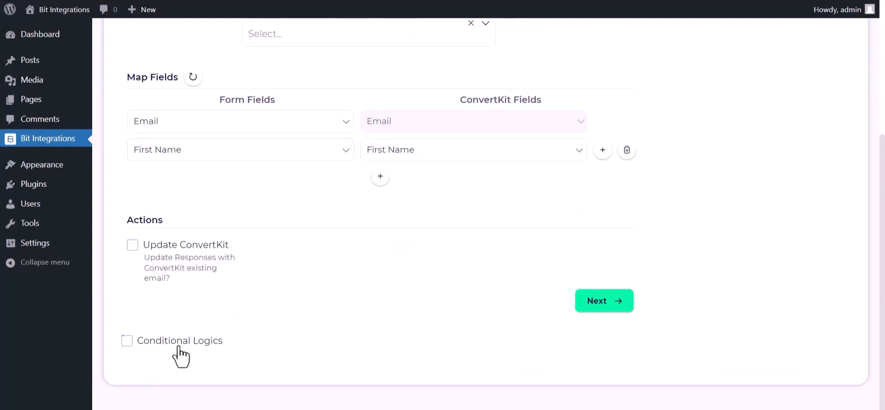
{"action": "mouse_move", "coordinate": [126, 341]}
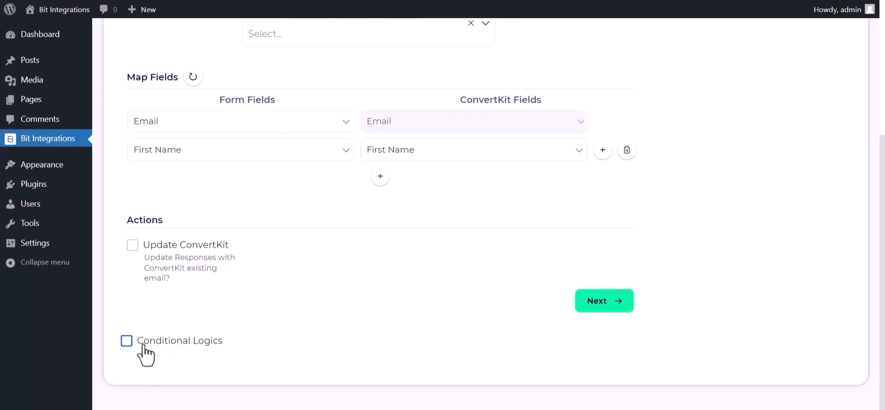
{"action": "left_click", "coordinate": [127, 340]}
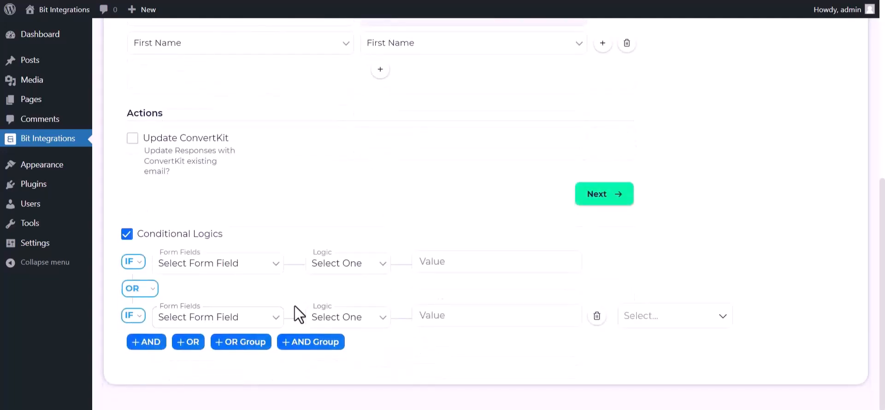
{"action": "left_click", "coordinate": [497, 315]}
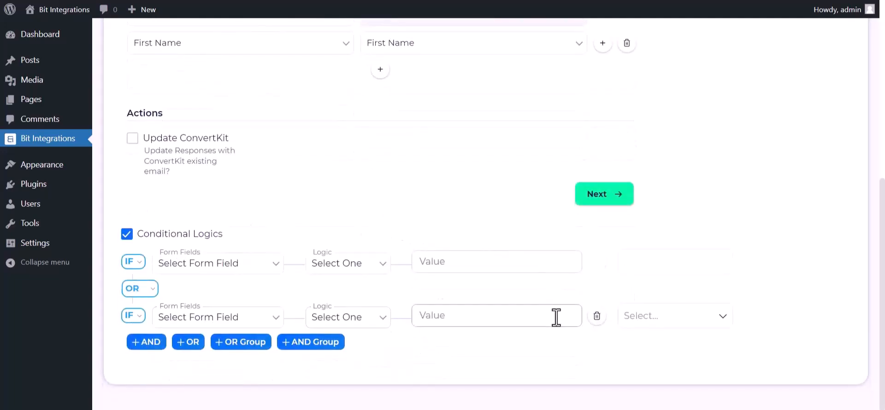
{"action": "left_click", "coordinate": [596, 316]}
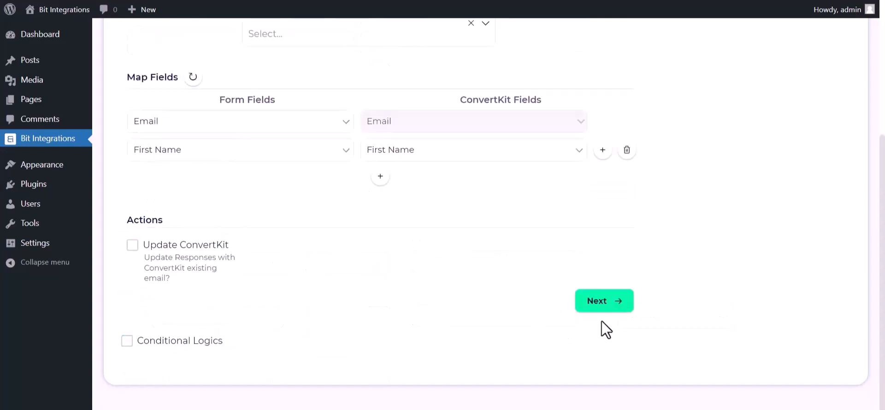
{"action": "left_click", "coordinate": [603, 300]}
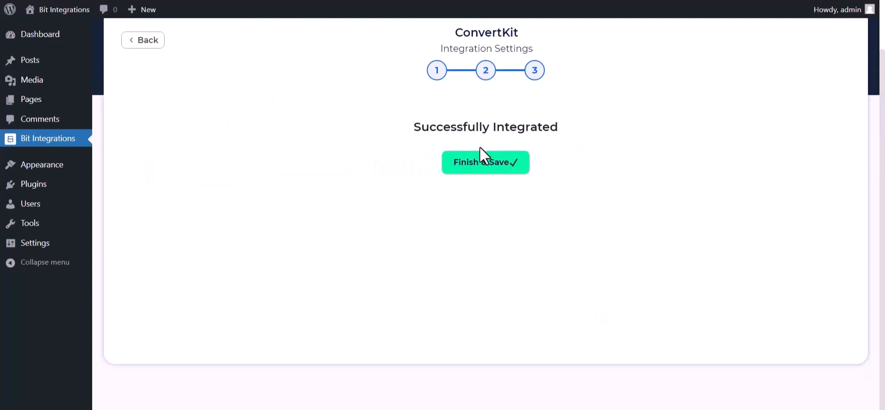
{"action": "left_click", "coordinate": [485, 163]}
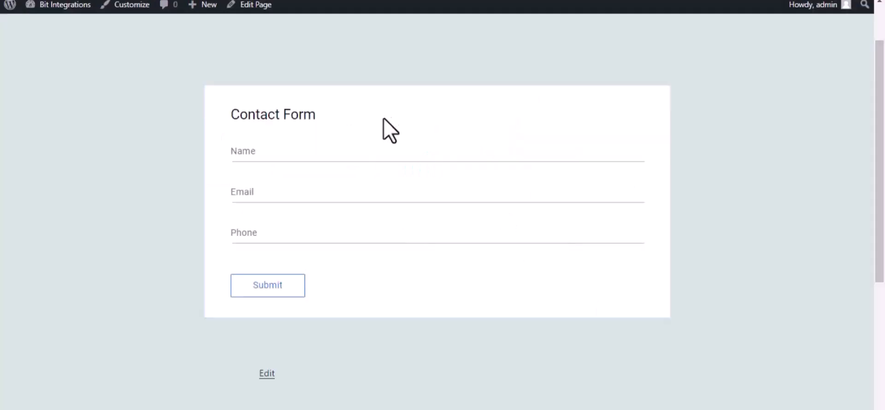
{"action": "mouse_move", "coordinate": [452, 164]}
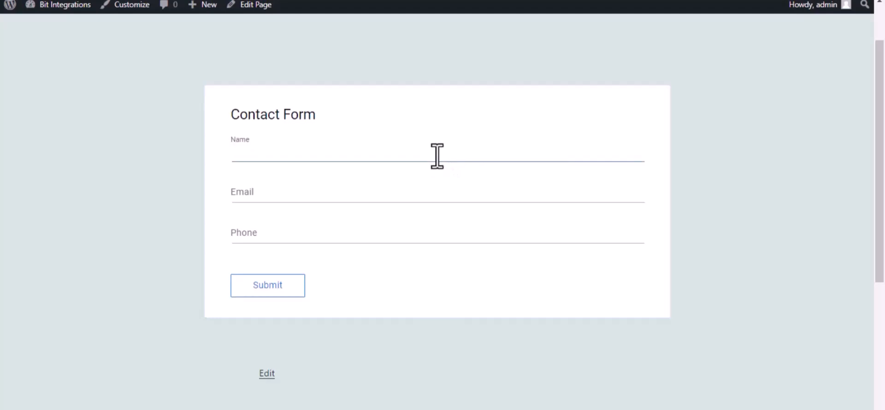
{"action": "type", "text": "Bit In"}
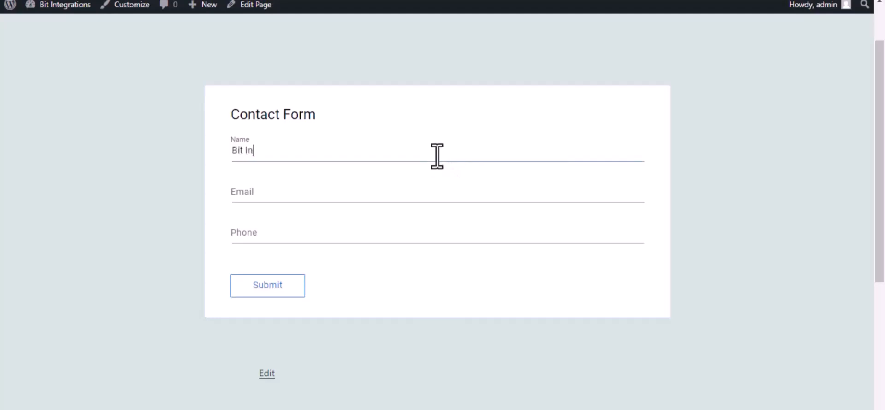
{"action": "type", "text": "tegration"}
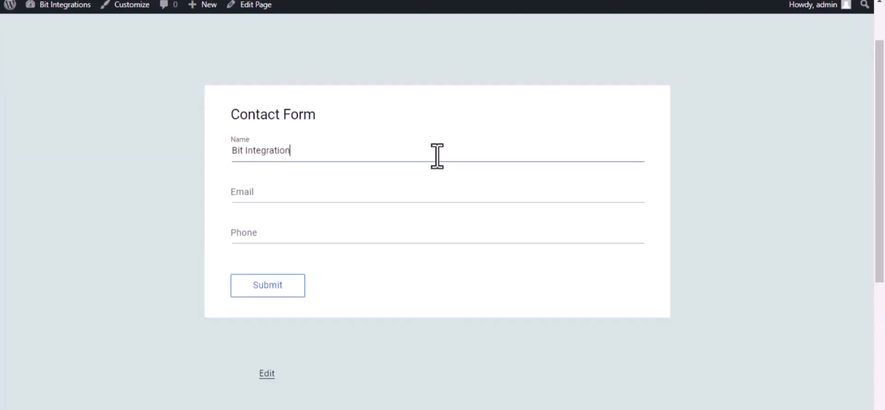
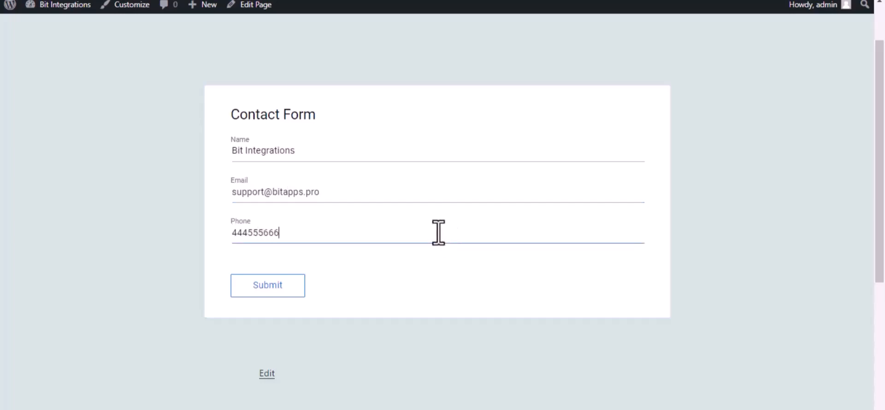
{"action": "left_click", "coordinate": [267, 285]}
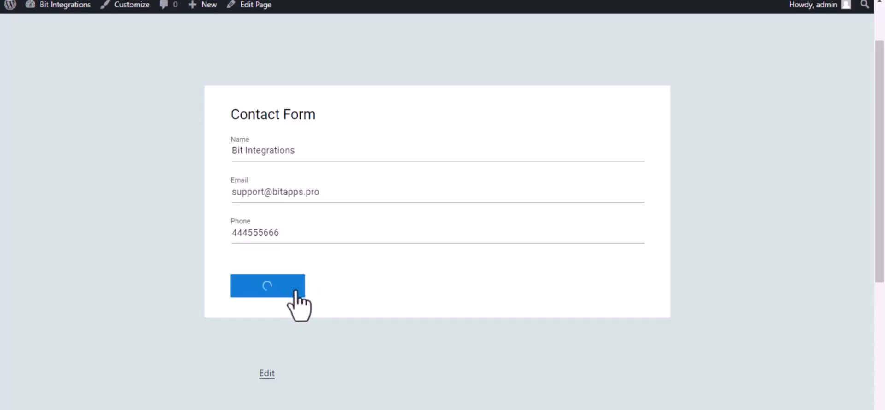
{"action": "left_click", "coordinate": [268, 286]}
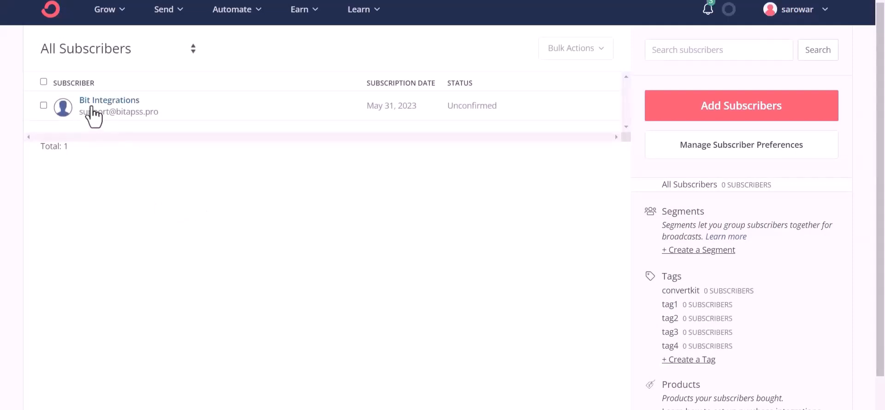
{"action": "mouse_move", "coordinate": [95, 111]}
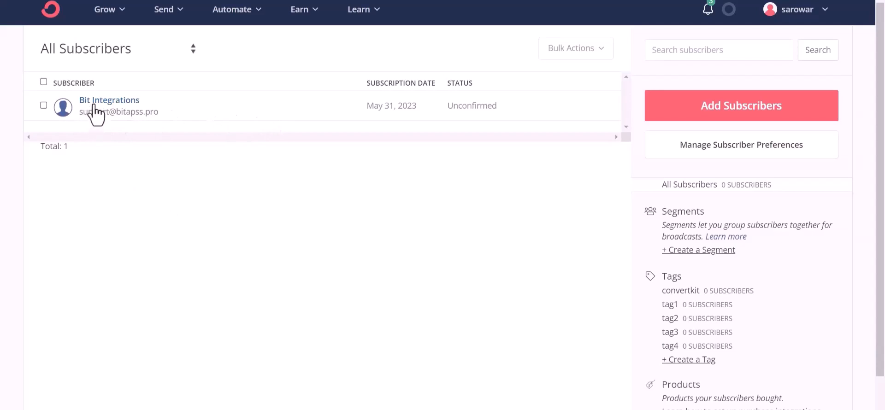